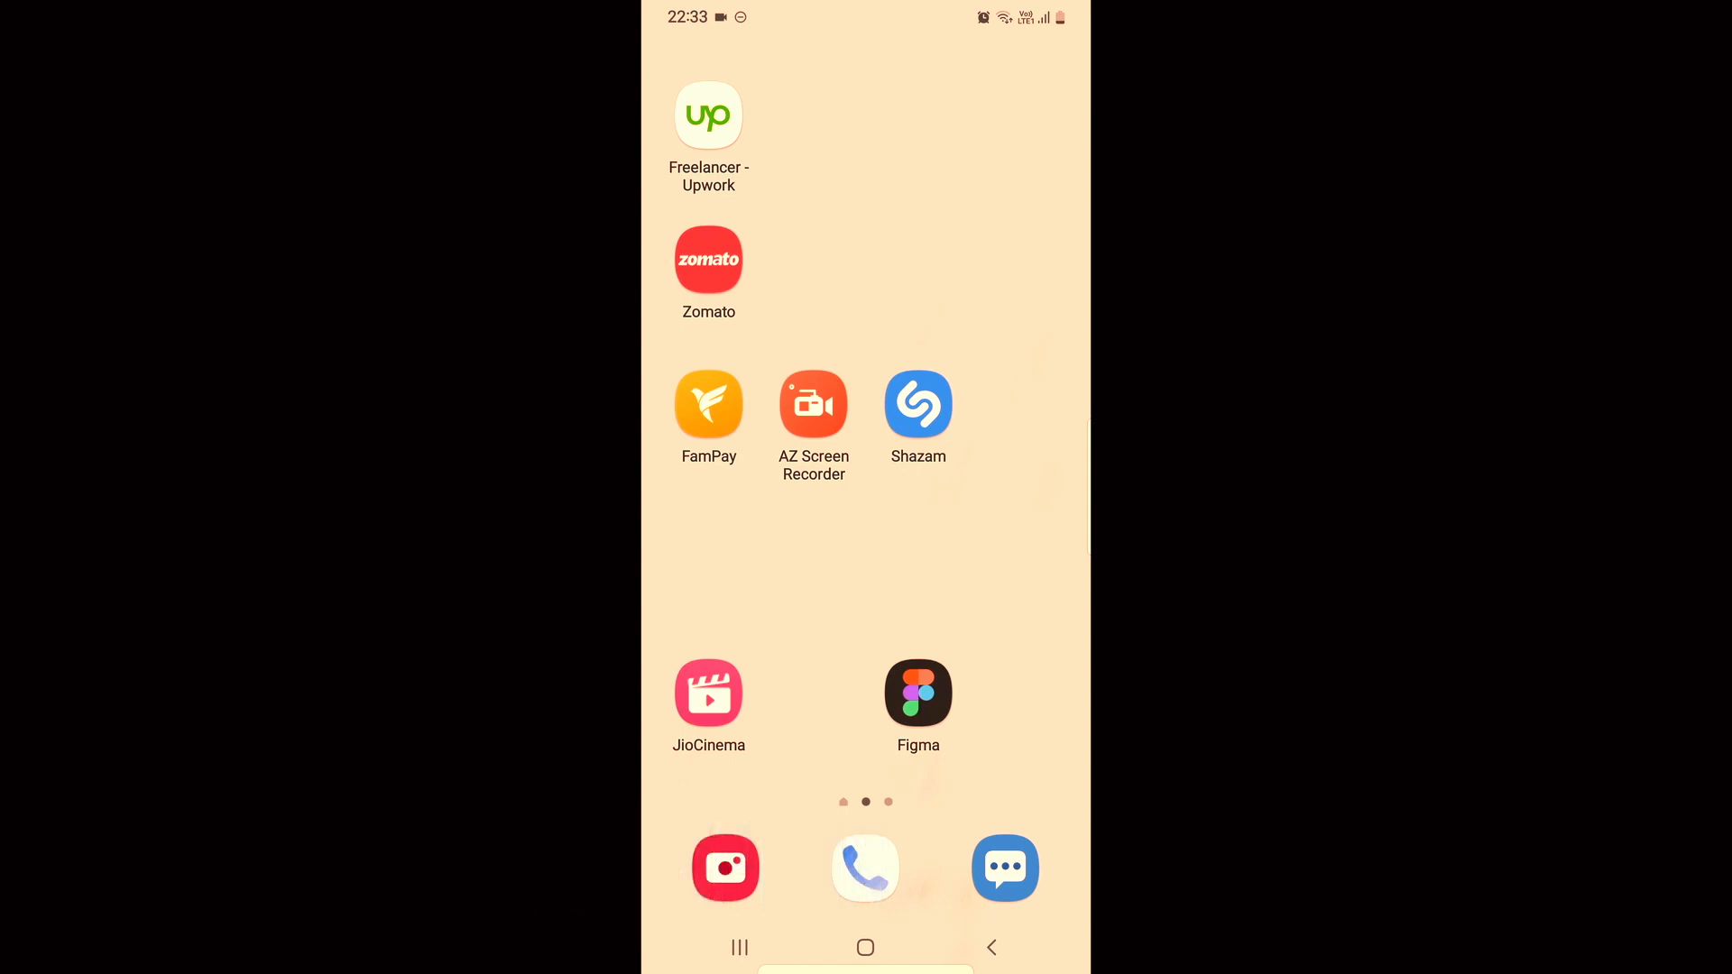
- Scroll the inbox to locate the 'Lecture 13: Interface' Classroom email and select it
scroll("up", 3)
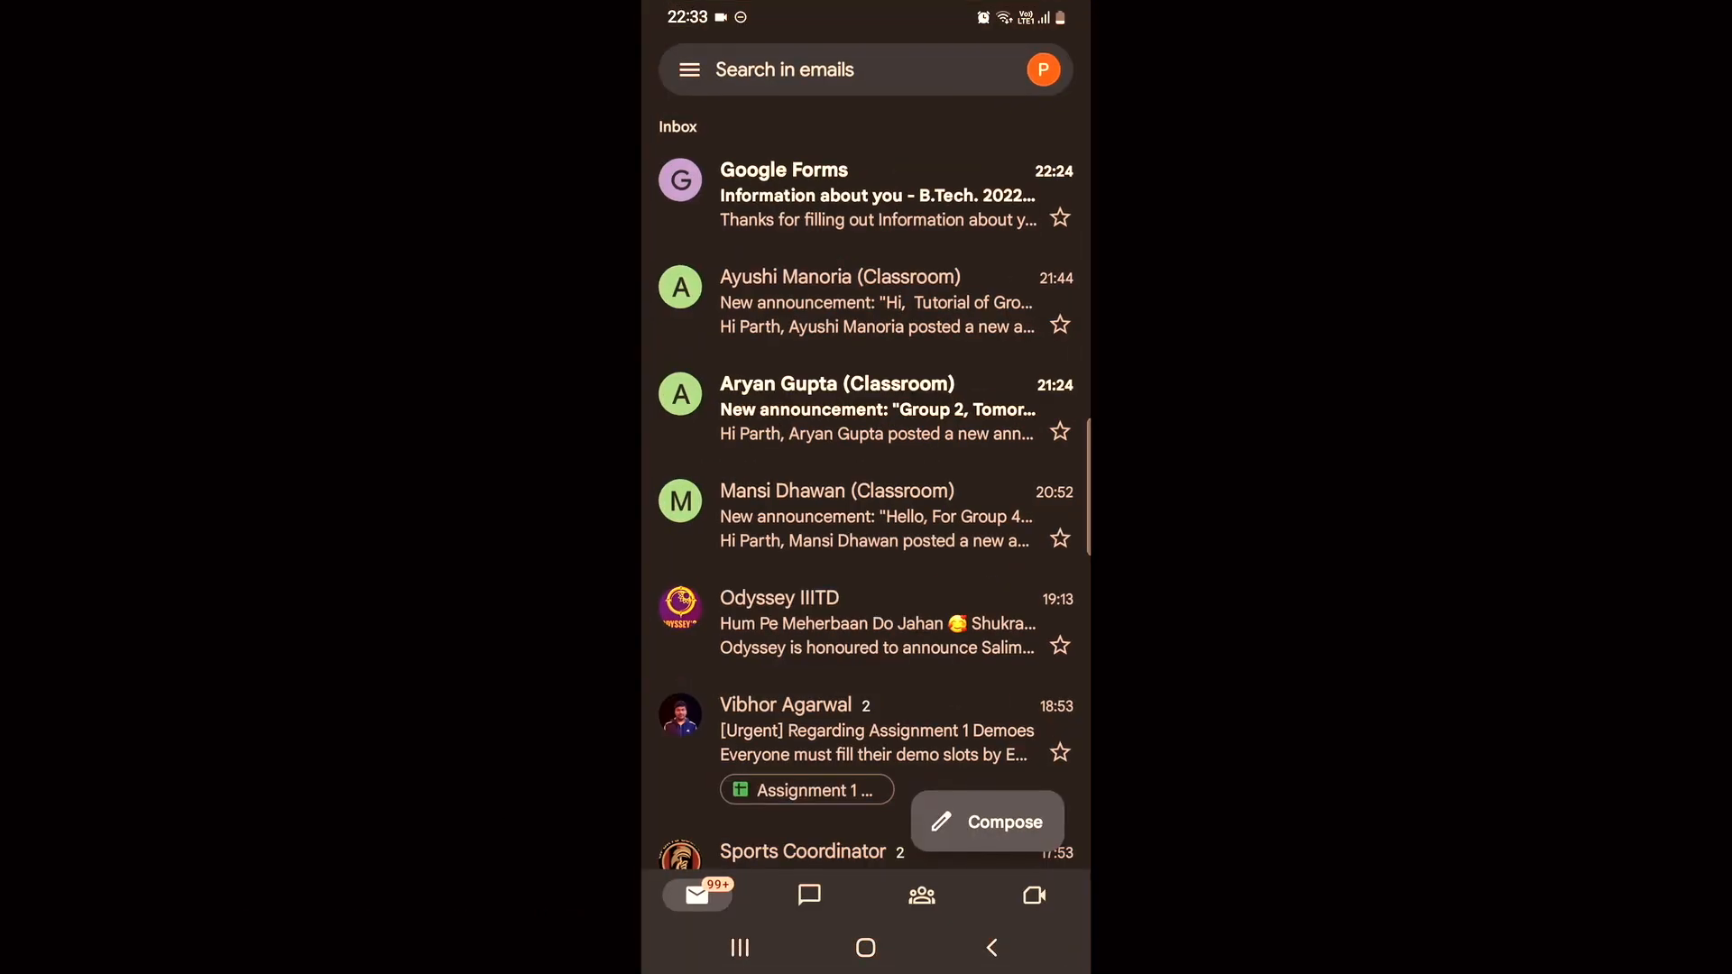
scroll("down", 3)
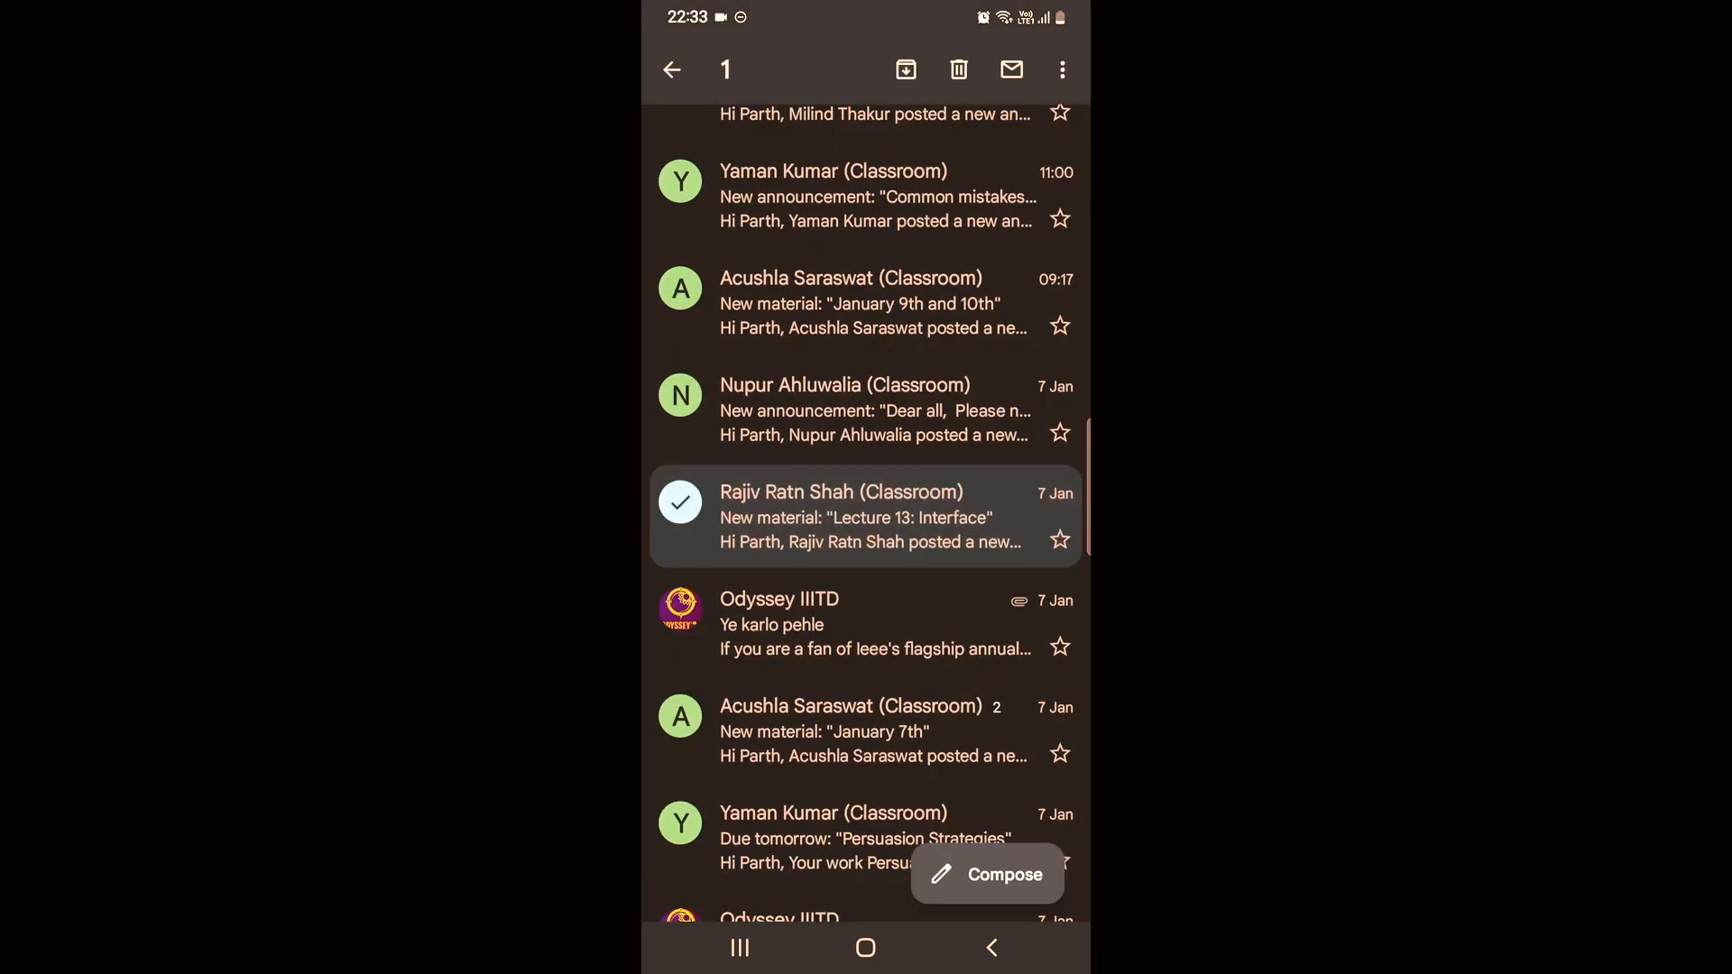
- Snooze the Lecture 13 email until Tomorrow 08:00 from the overflow menu, then go to the home screen
left_click(1061, 71)
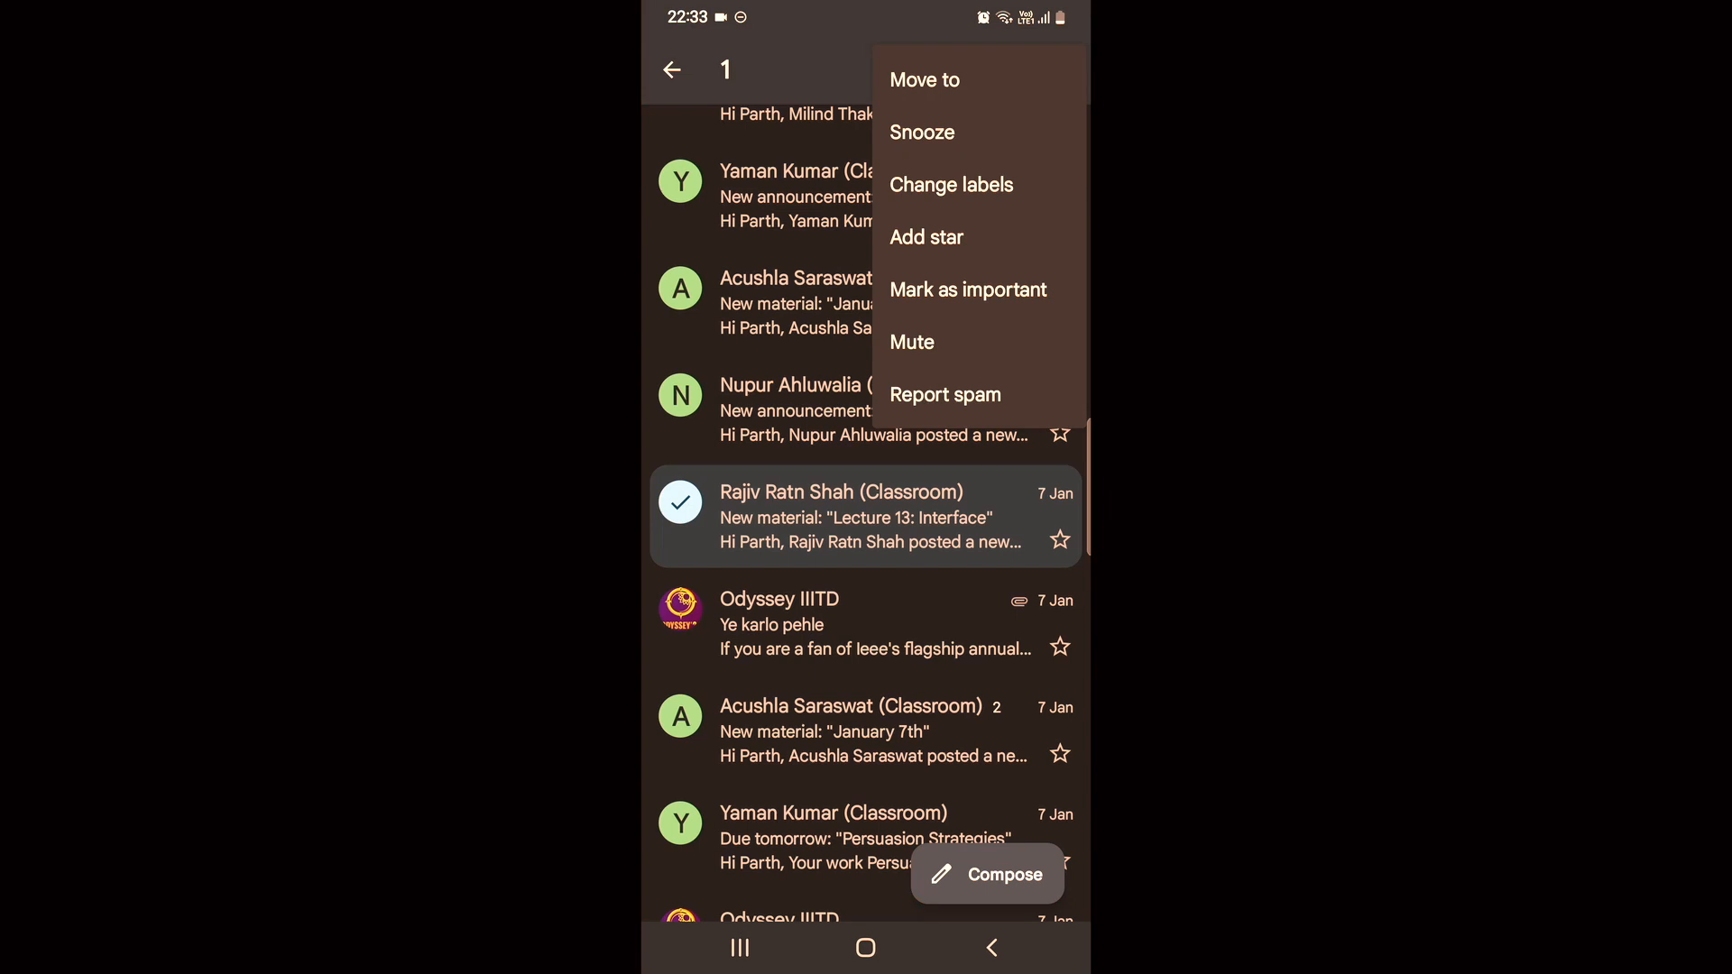
left_click(922, 132)
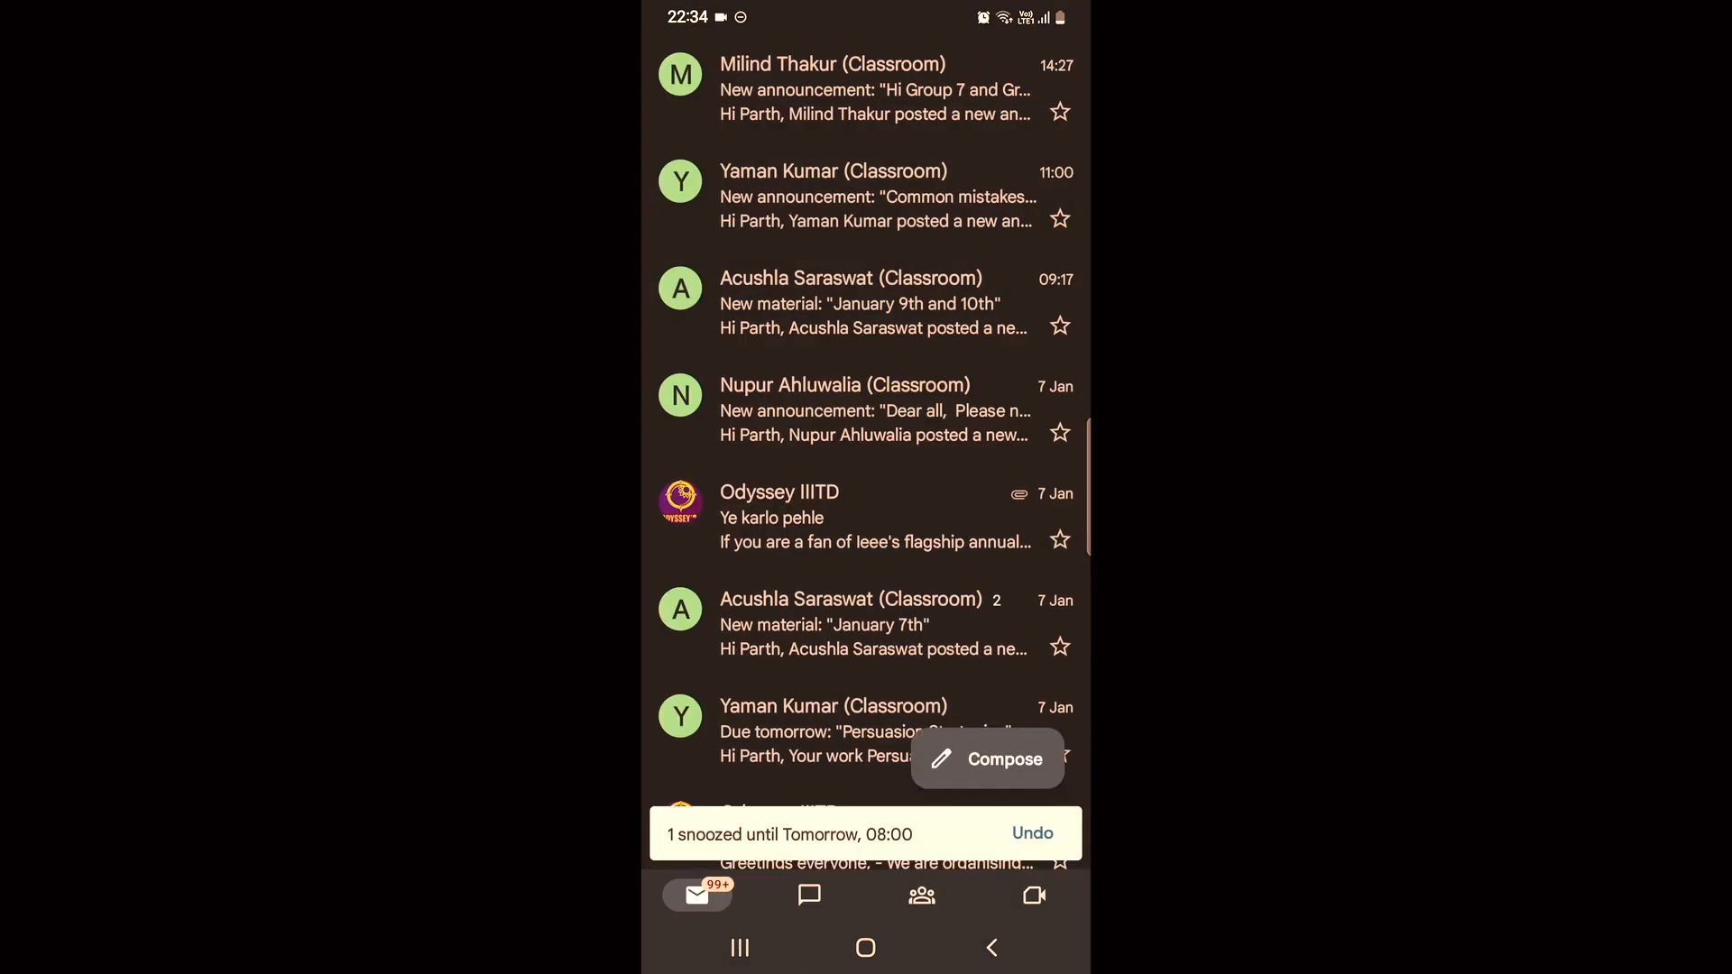
left_click(864, 947)
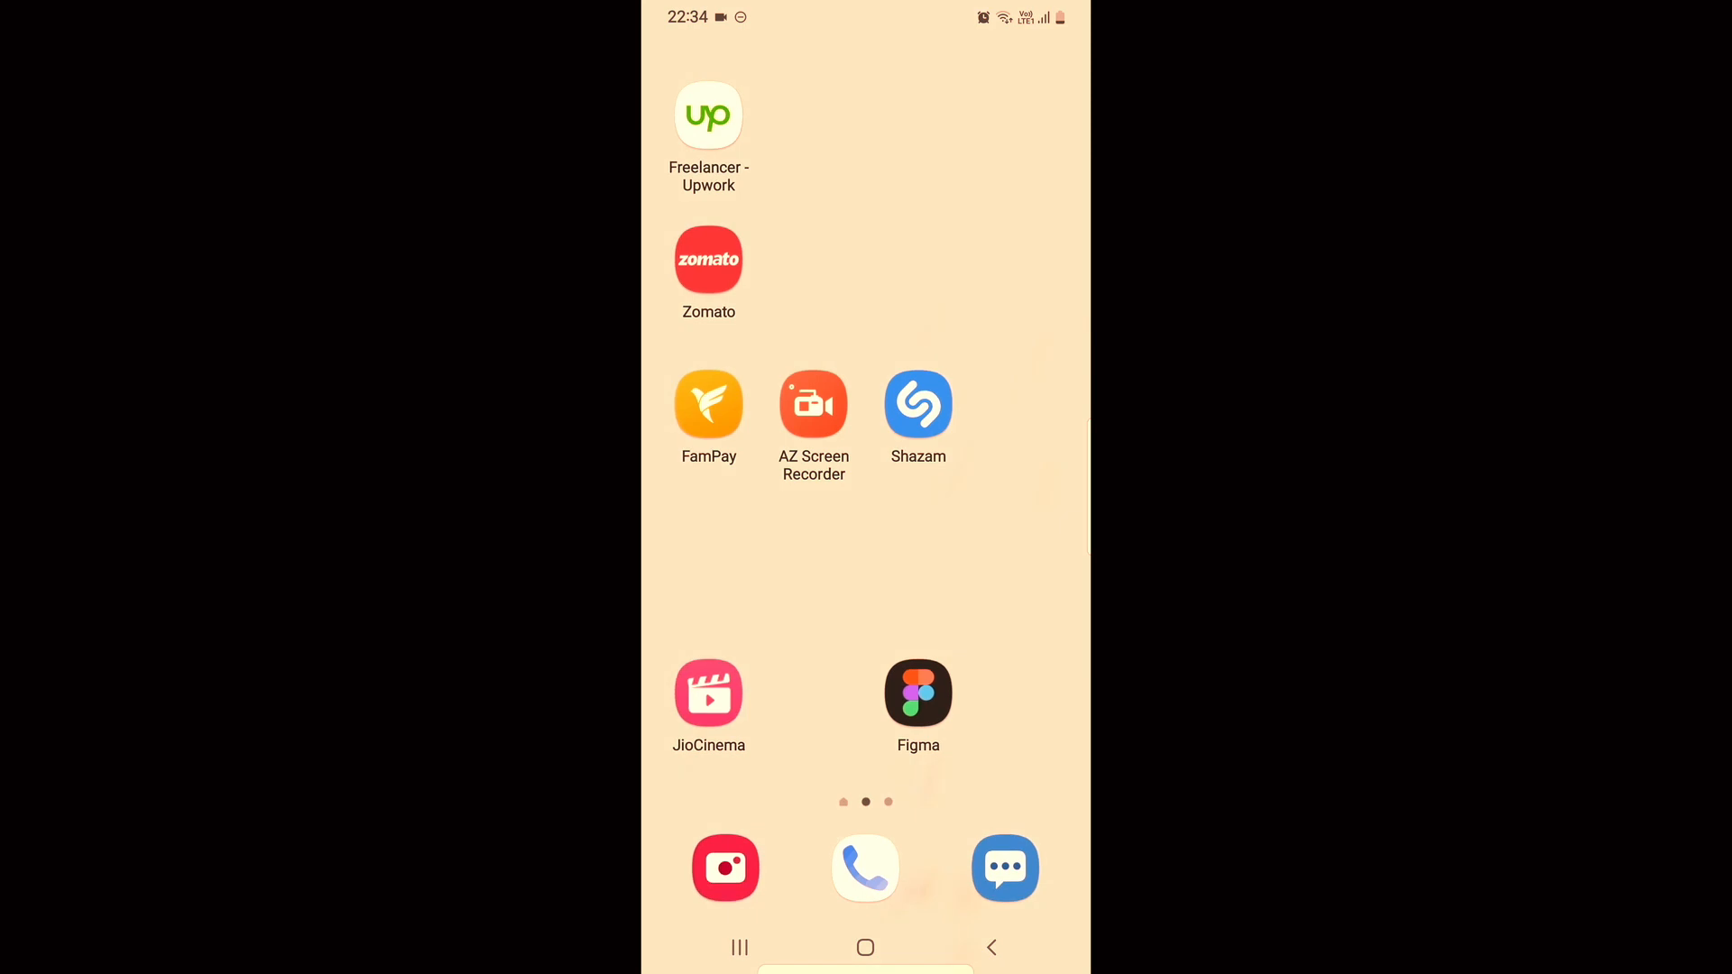